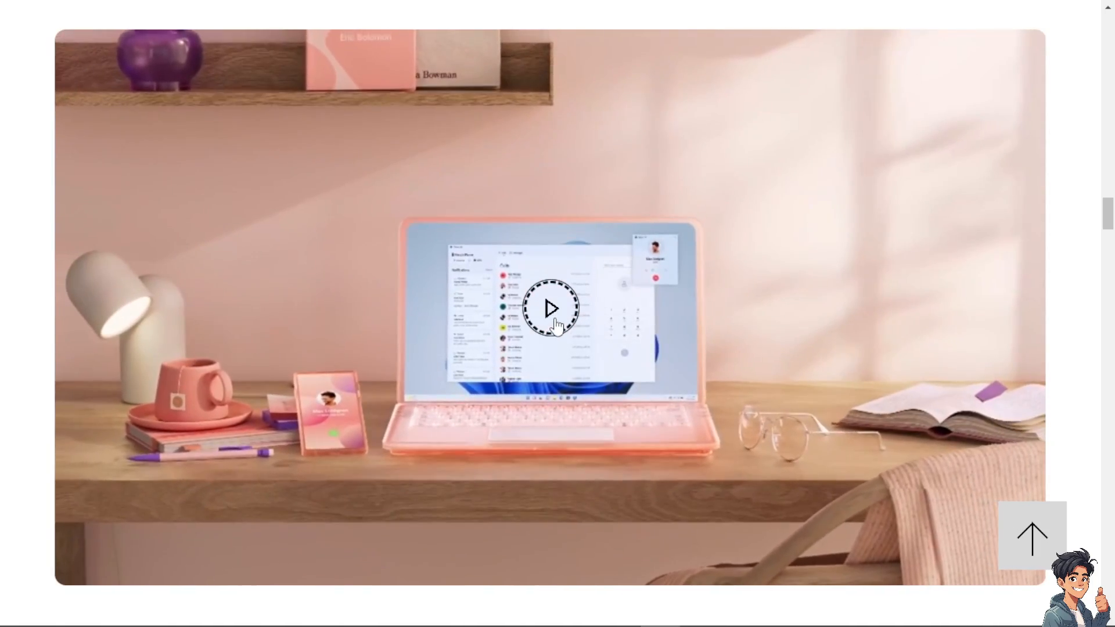
Step: Open the Microsoft account sign-in page from the site header's account icon
click(551, 308)
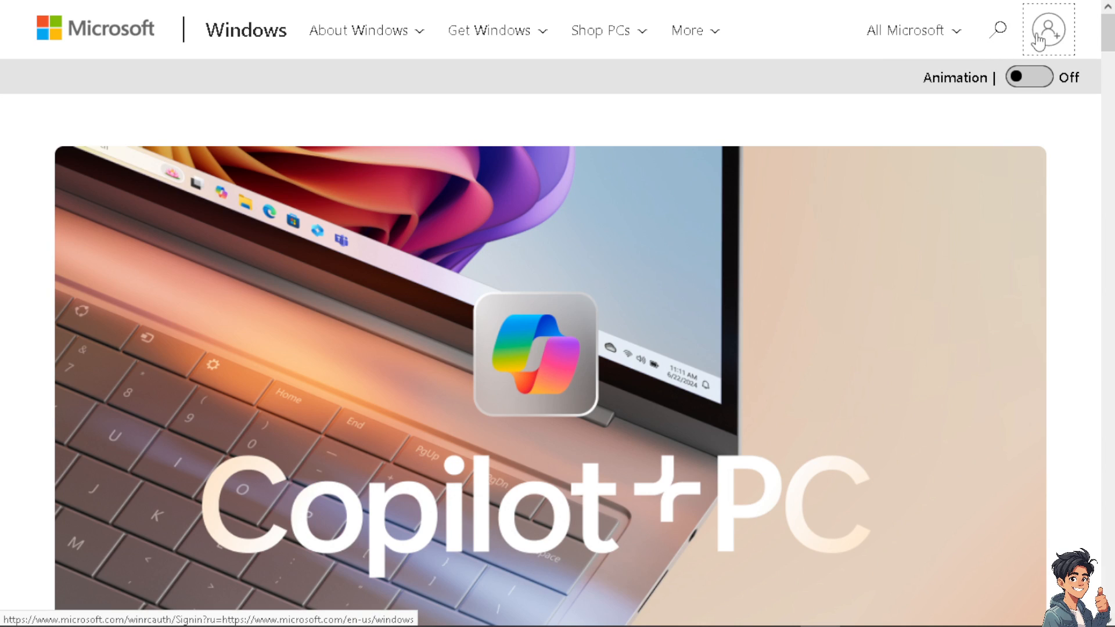
click(1048, 29)
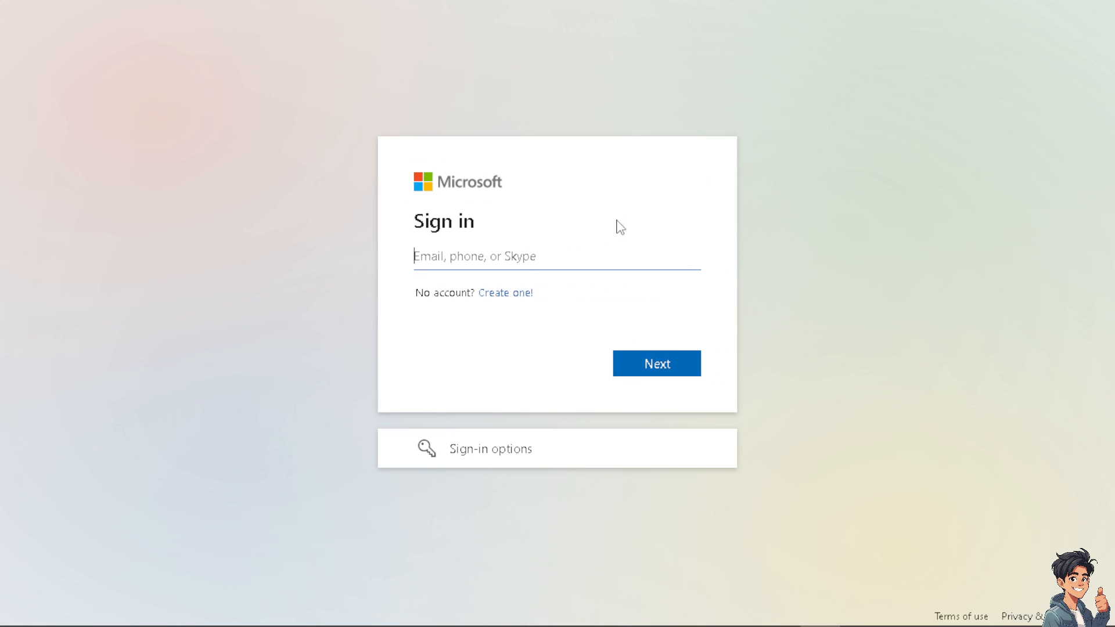
mouse_move(488, 352)
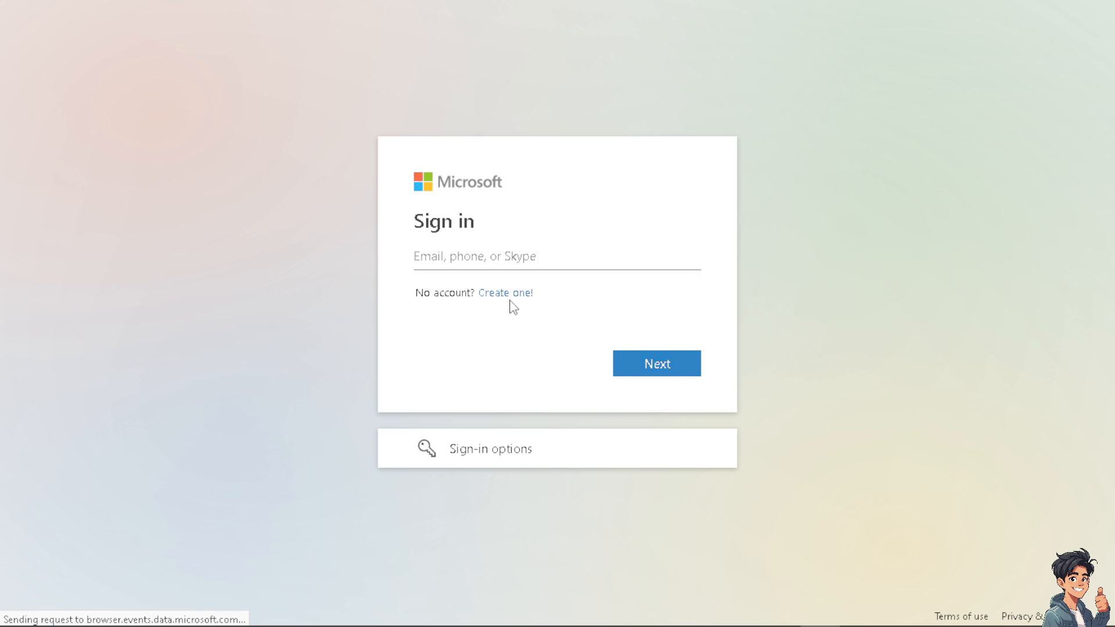
click(504, 292)
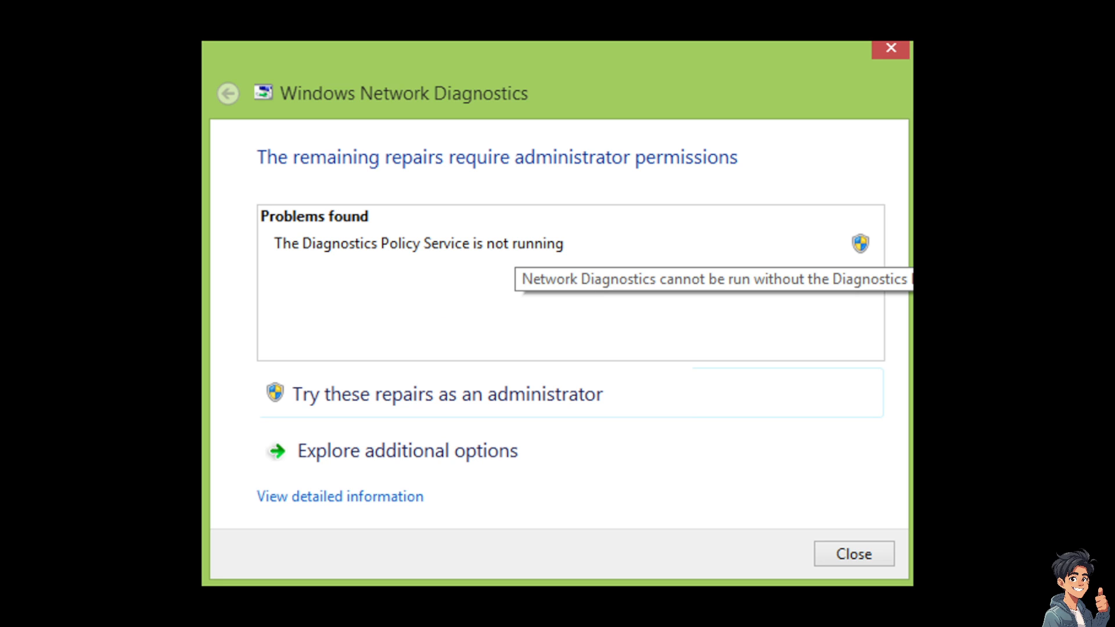
mouse_move(484, 316)
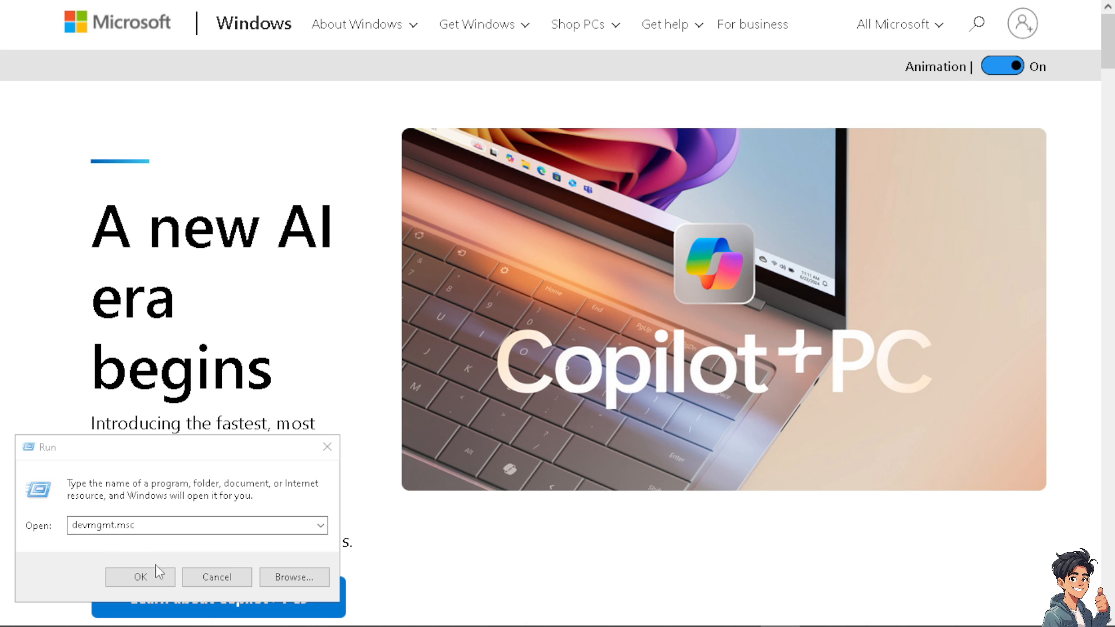
Step: Replace the Run dialog's Open field with services.msc
double_click(91, 525)
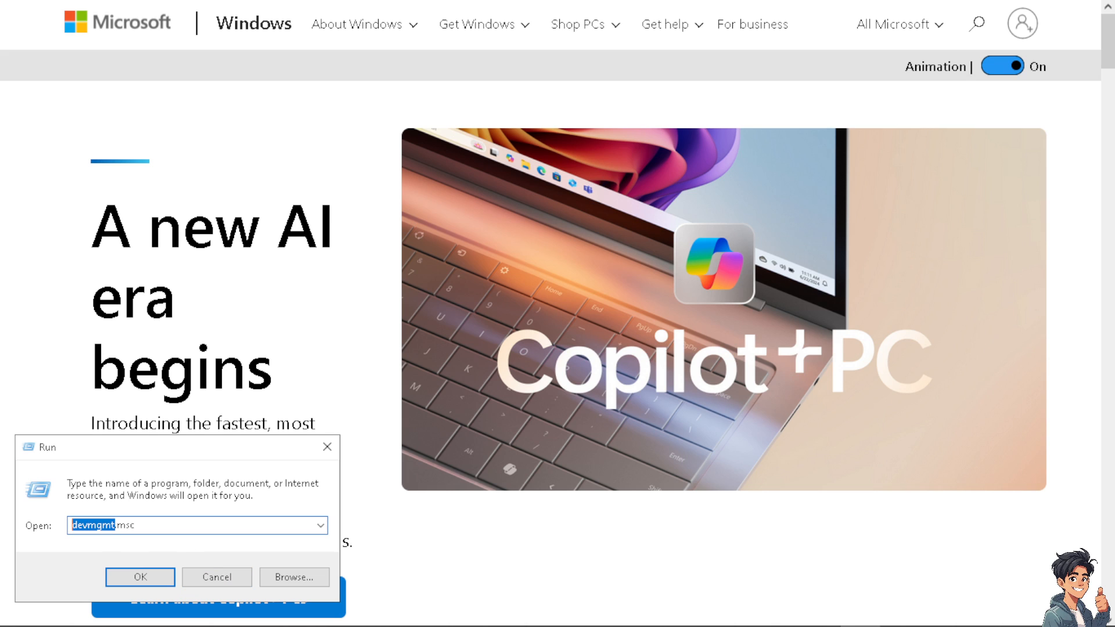
text(services.msc)
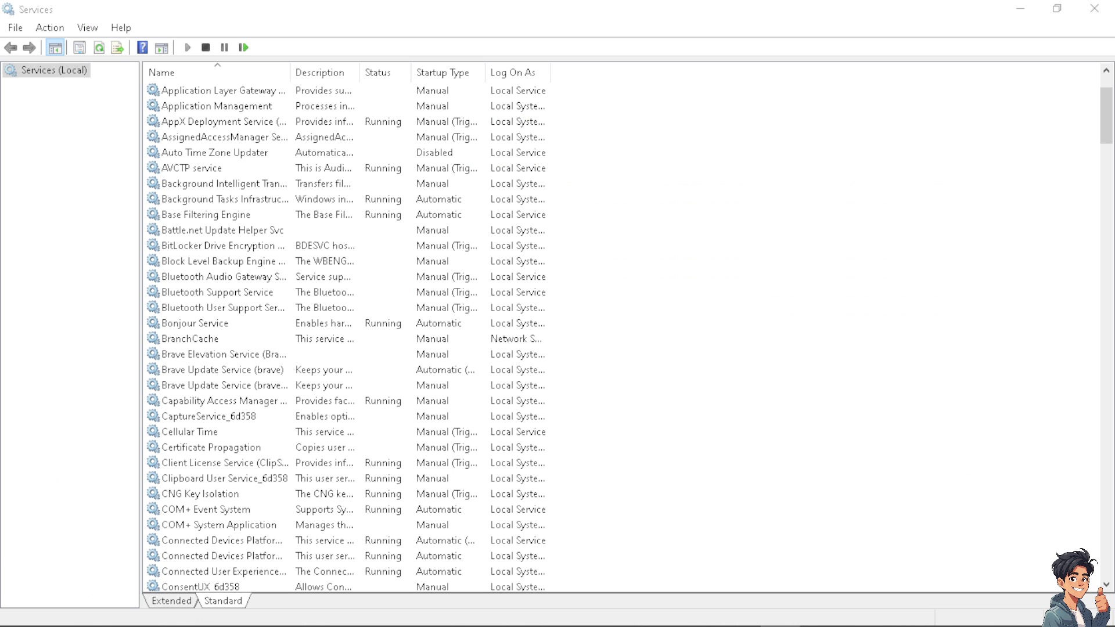
mouse_move(226, 323)
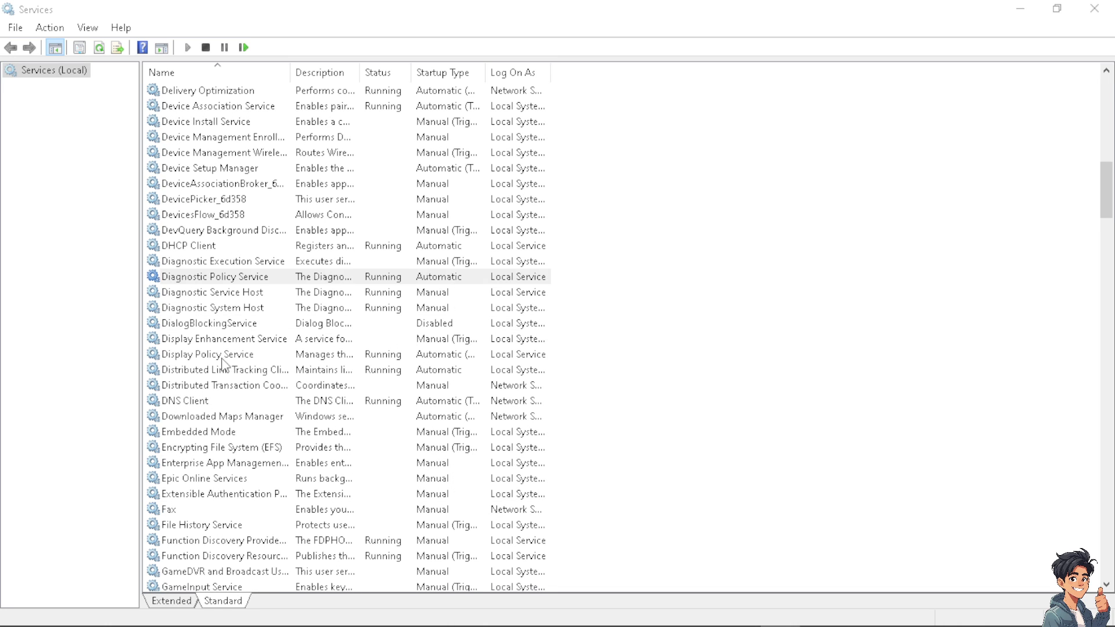
mouse_move(222, 364)
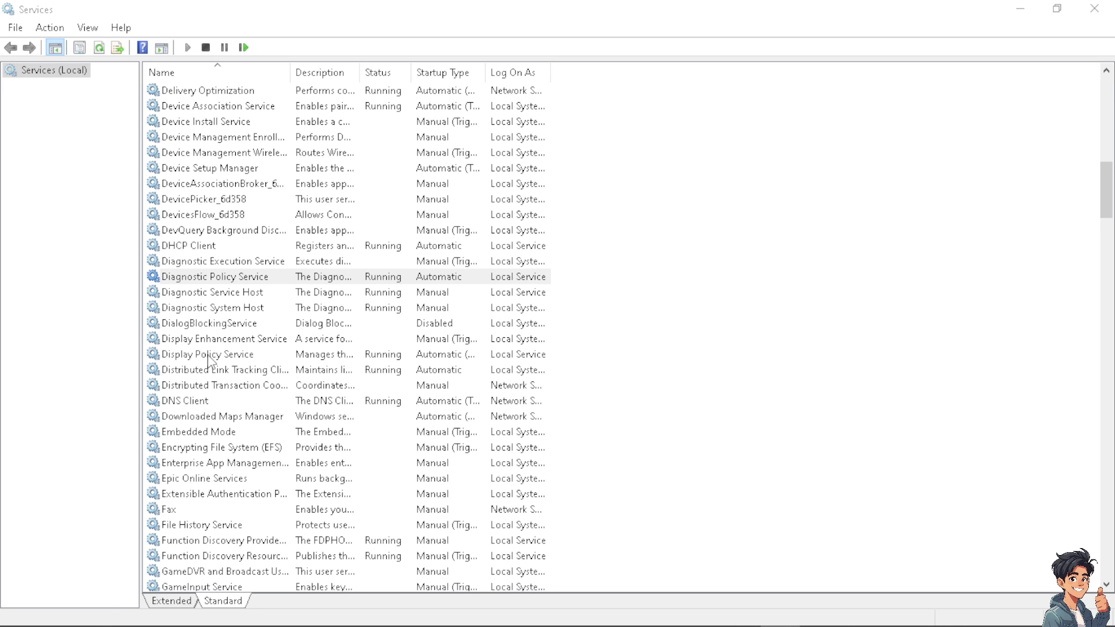
Step: Open the context menu for Display Policy Service
right_click(206, 354)
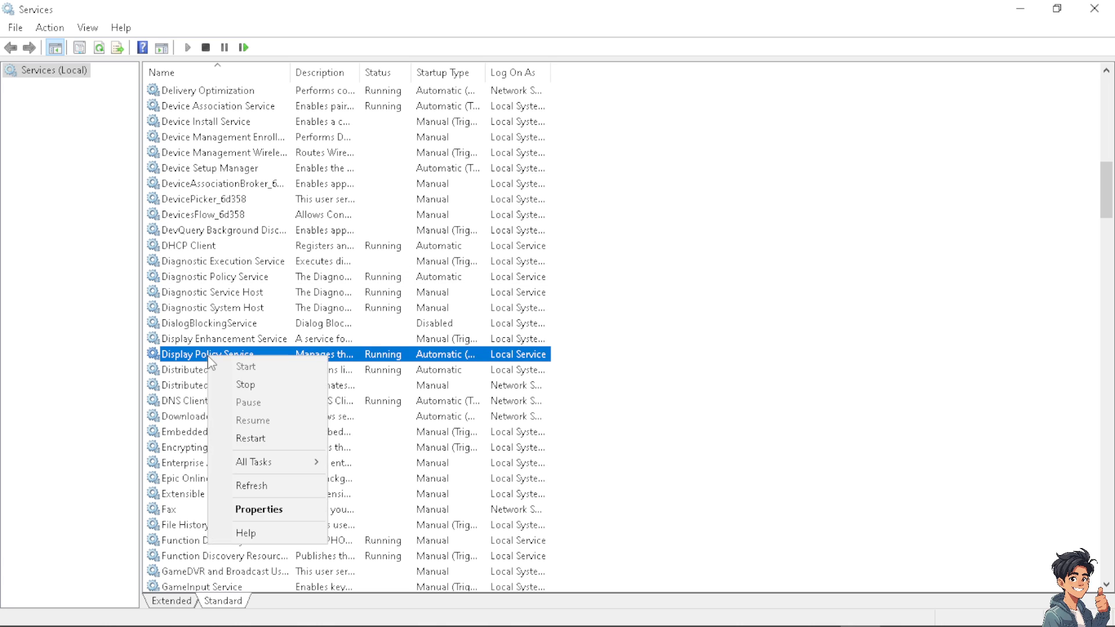
Step: Open the Display Policy Service properties to set its startup to Automatic
click(259, 509)
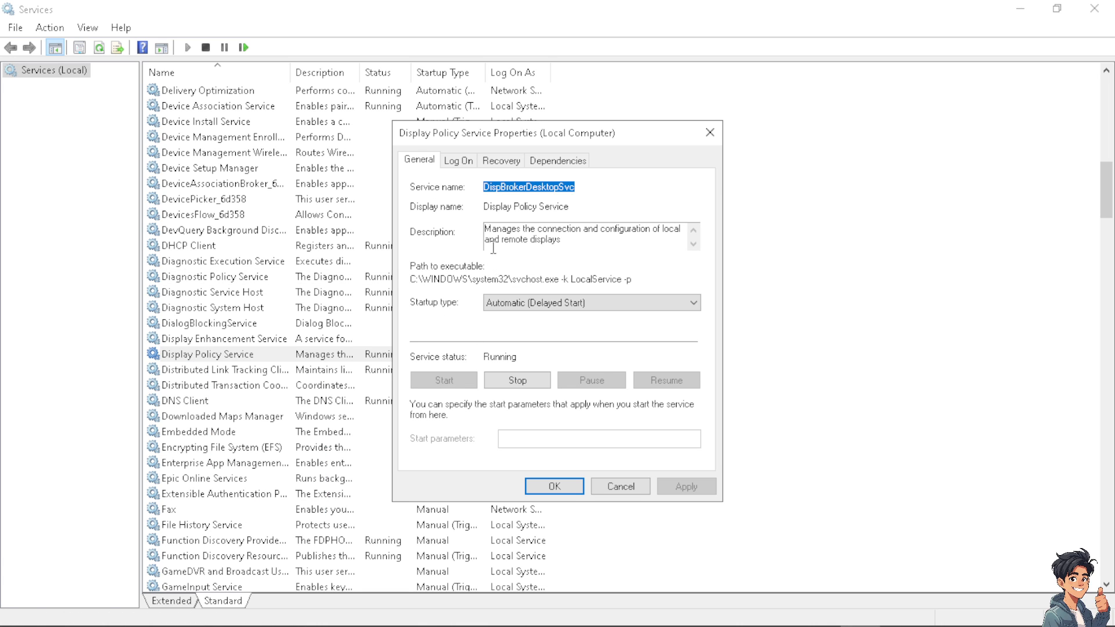
mouse_move(465, 317)
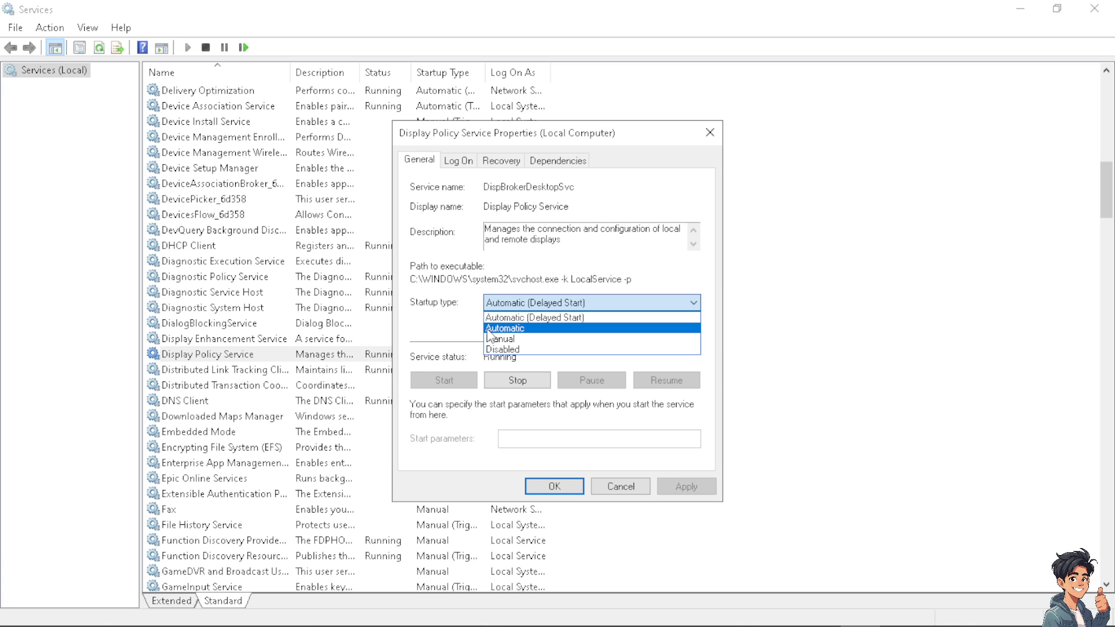
mouse_move(390, 333)
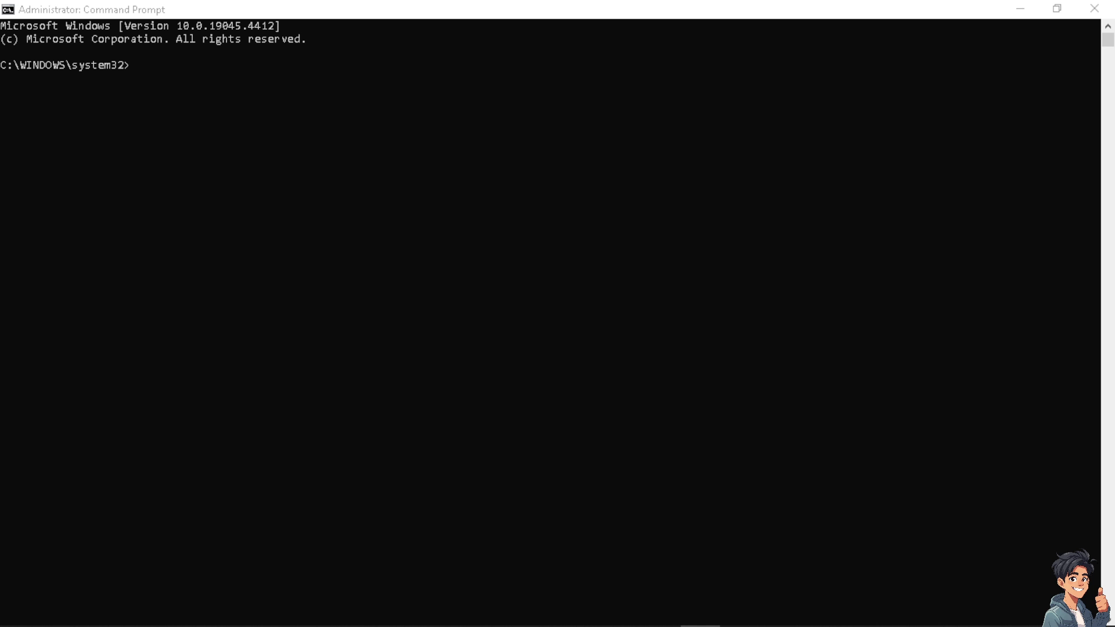
mouse_move(209, 127)
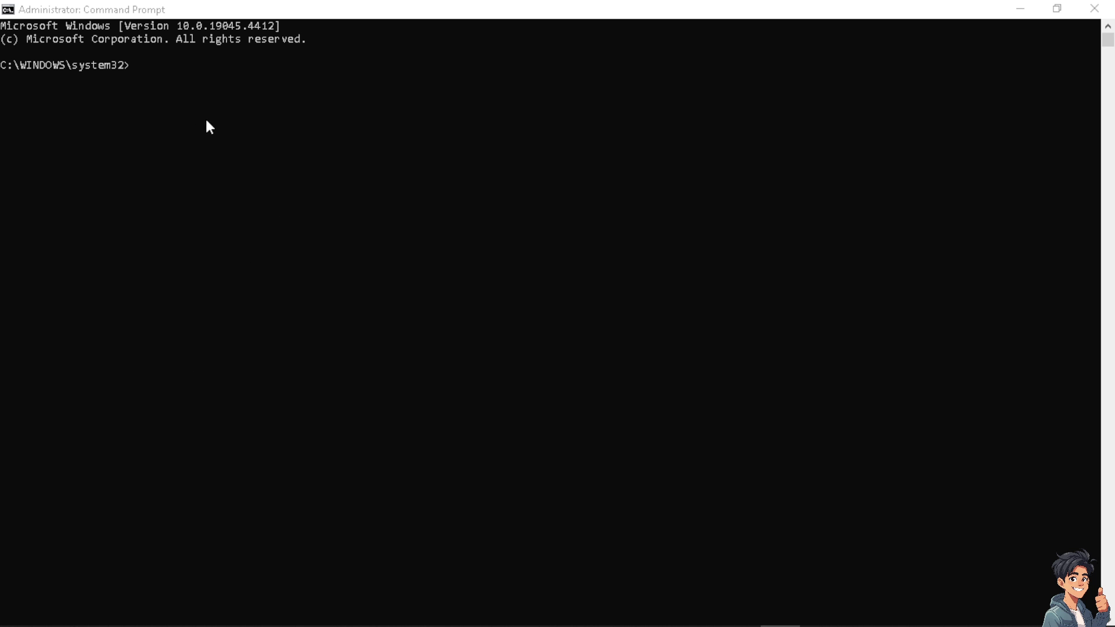
Step: Enter 'net localgroup Administrators /add networkservice' in the admin Command Prompt
text(n)
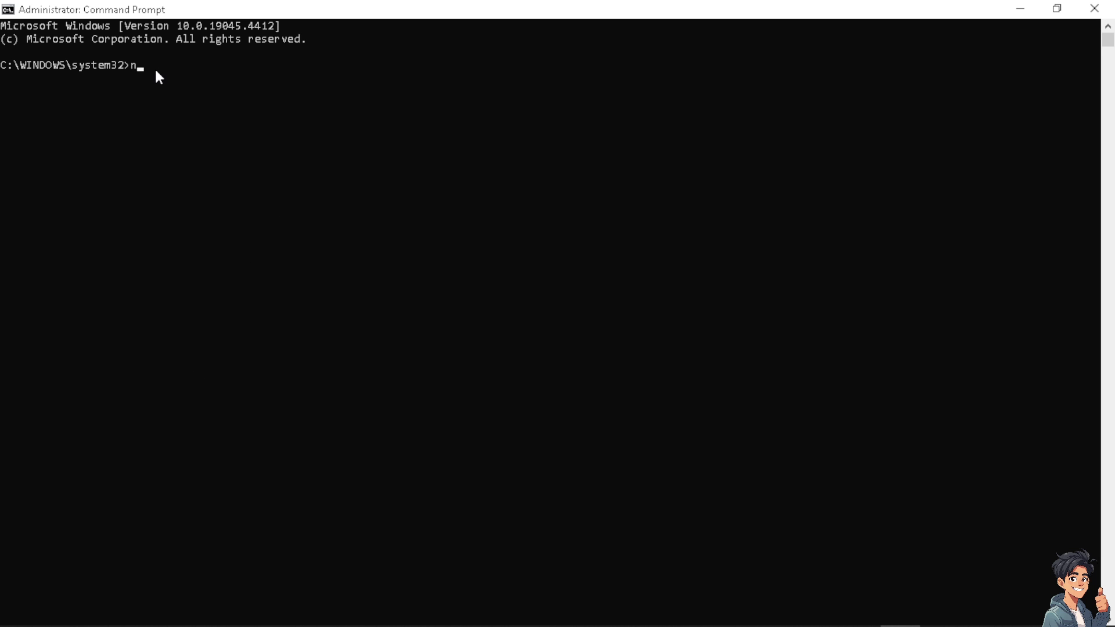
text(et loc)
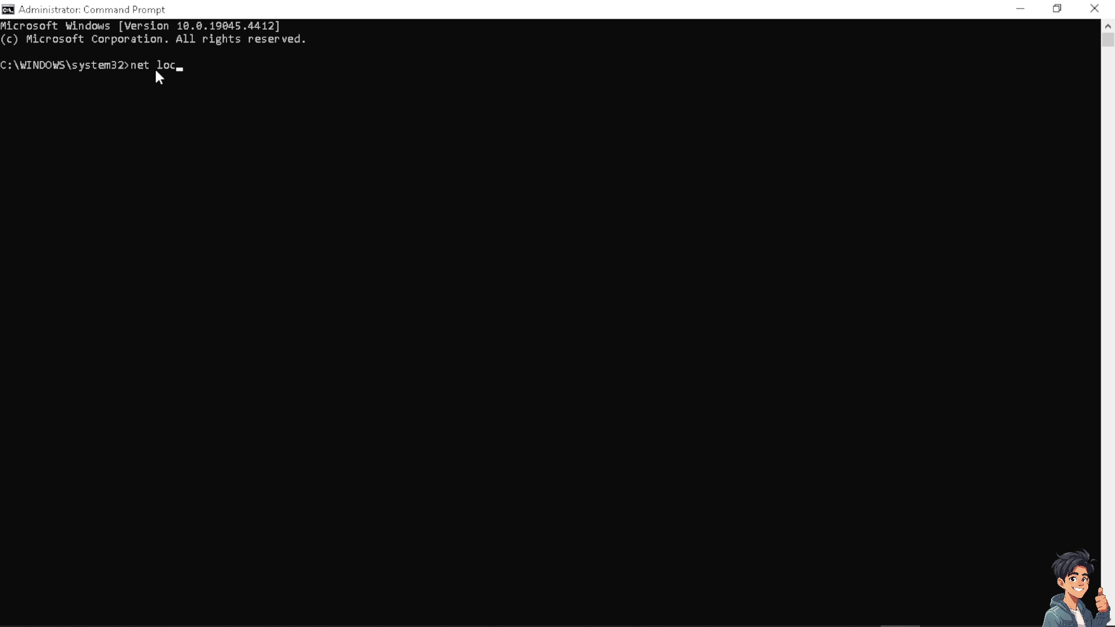
text(algroup)
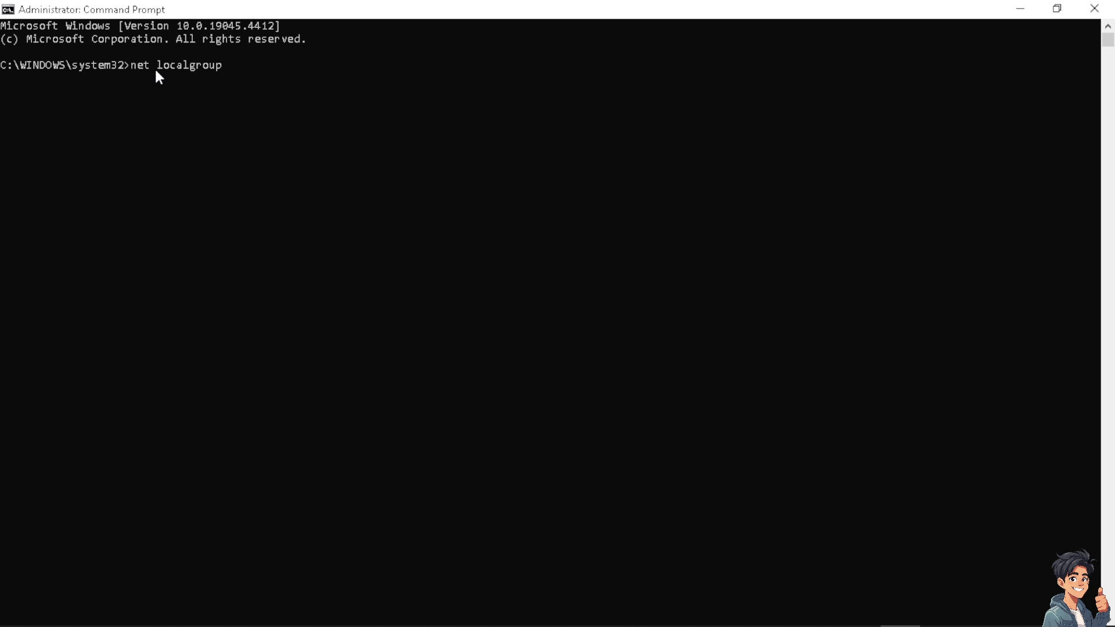
text(Admini)
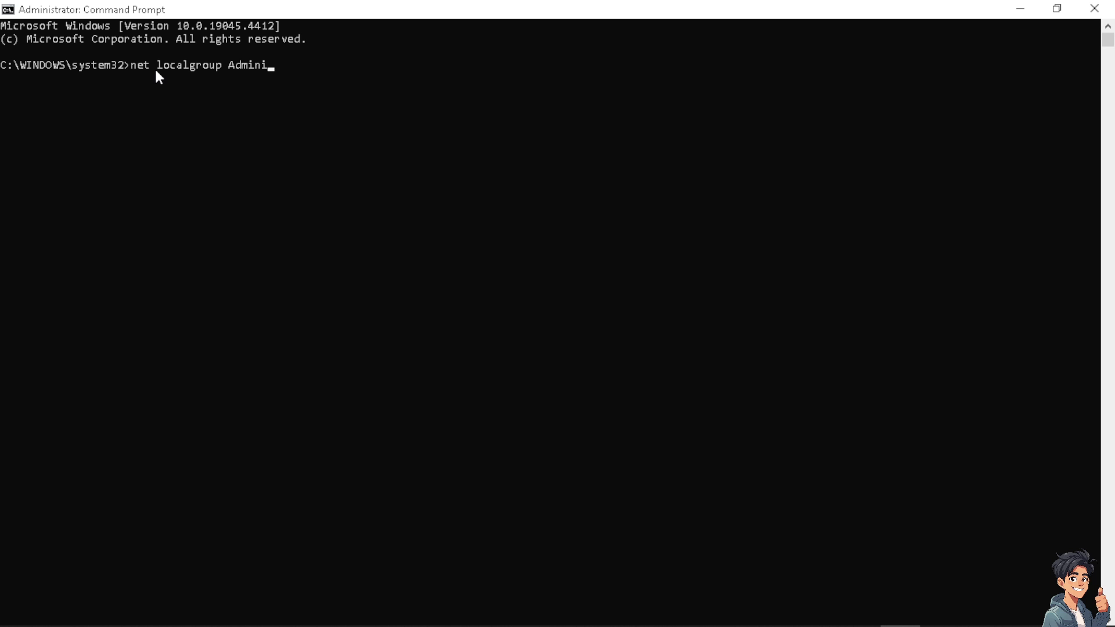
text(strator)
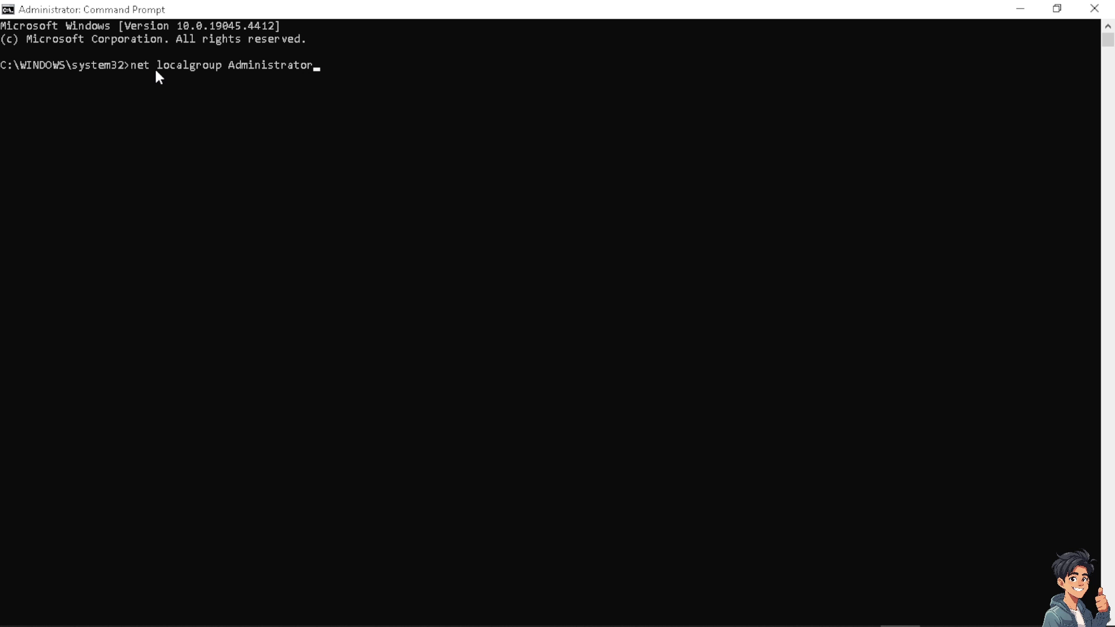
text(s)
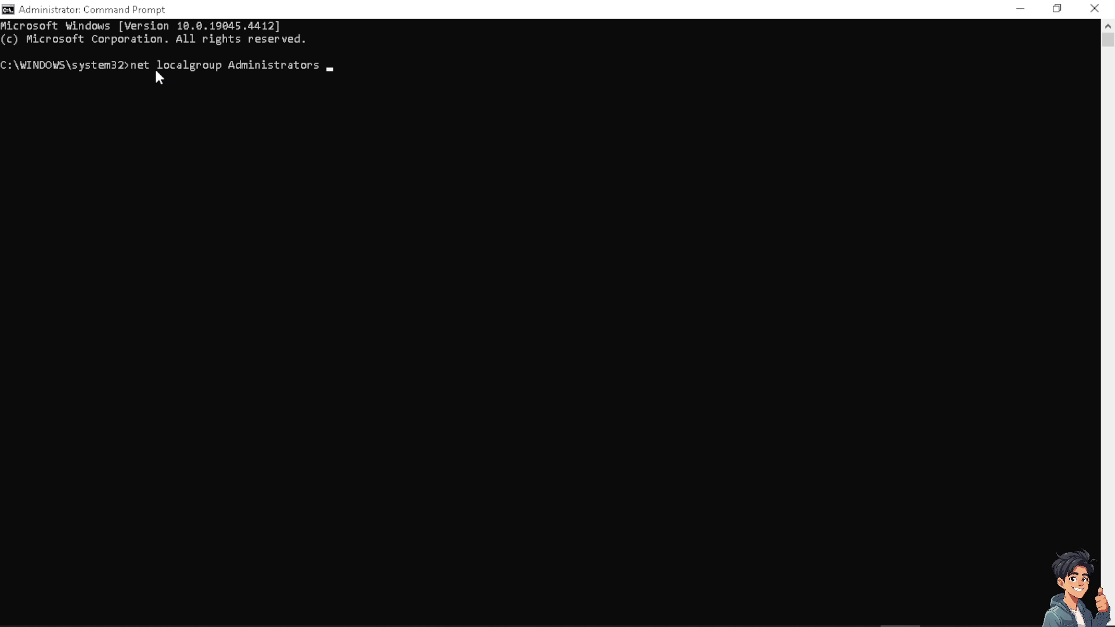
text(/add)
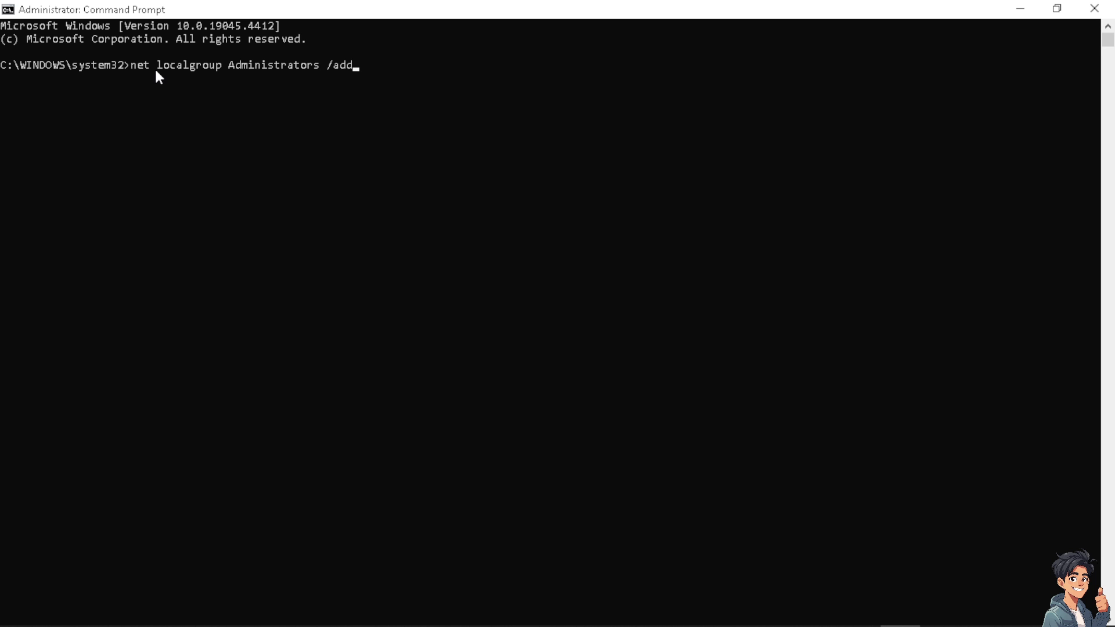
text(networ)
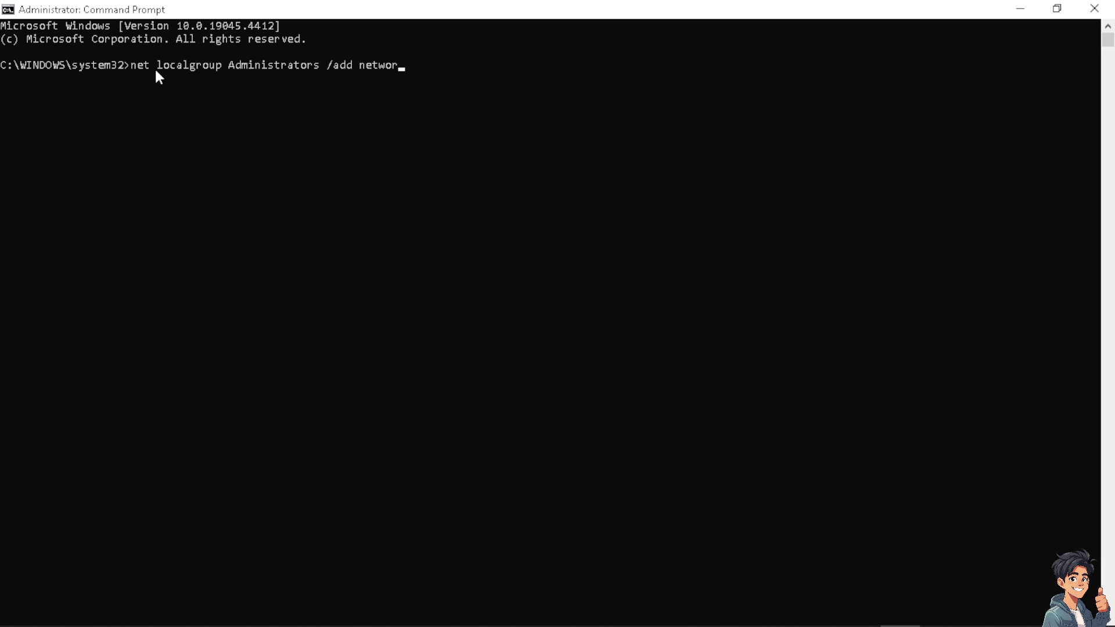
text(kservic)
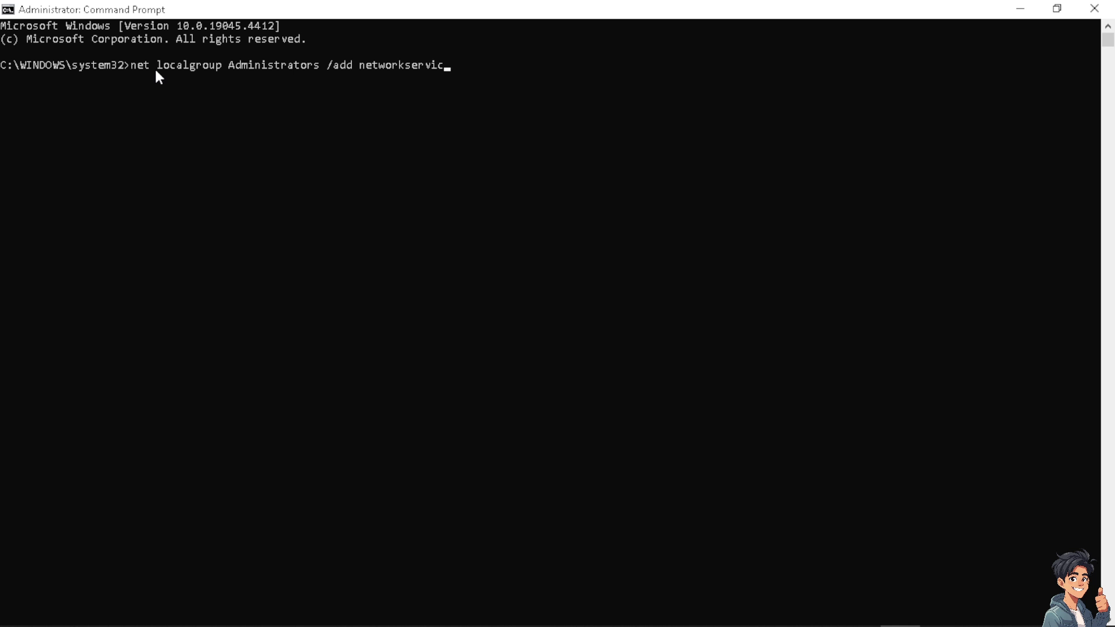
text(e)
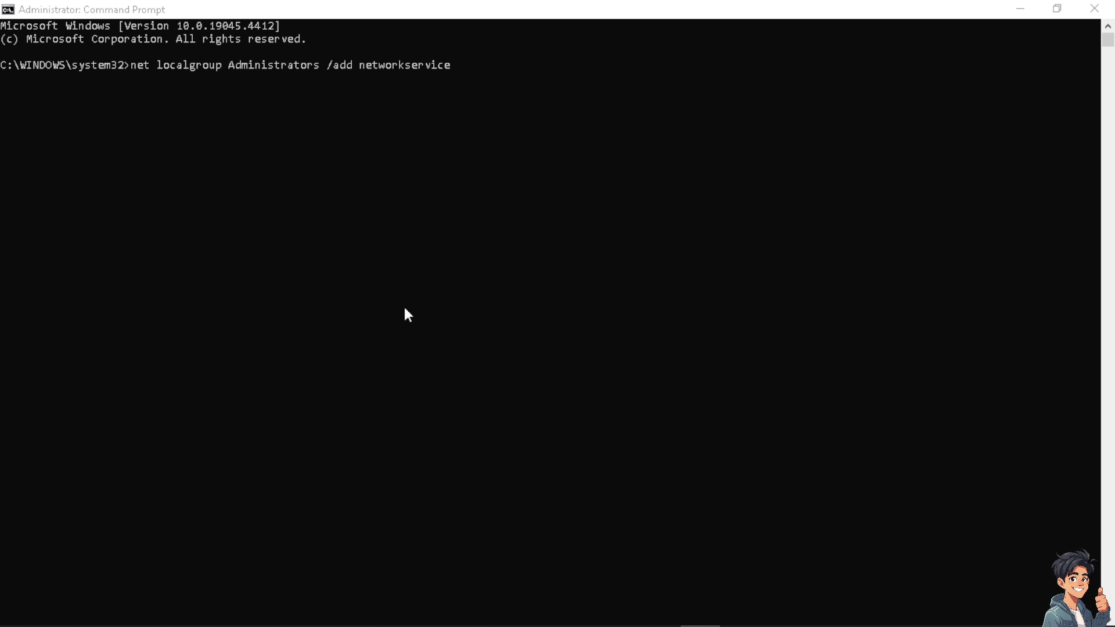
mouse_move(530, 279)
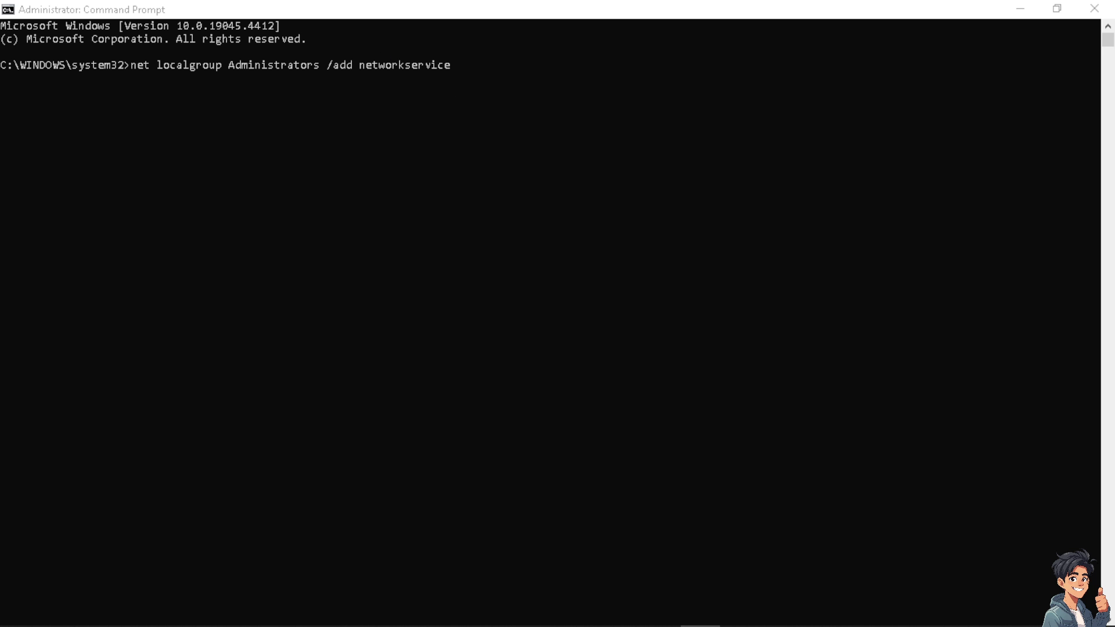
text(services.msc)
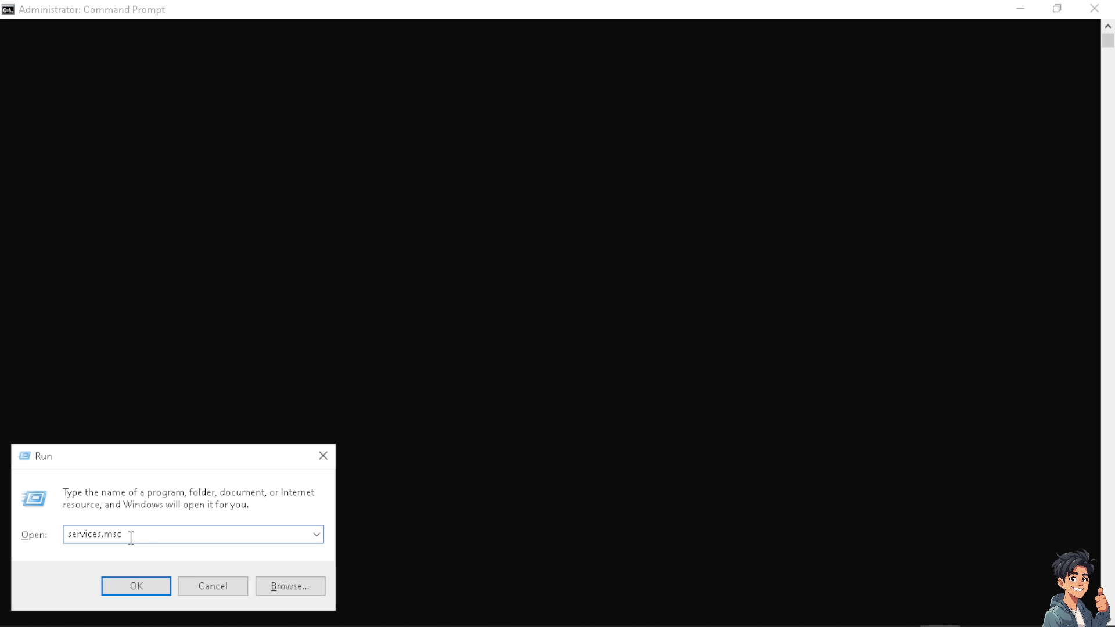
Step: Replace services.msc with devmgmt.msc in the Run box and launch Device Manager
double_click(92, 534)
text(devmgmt)
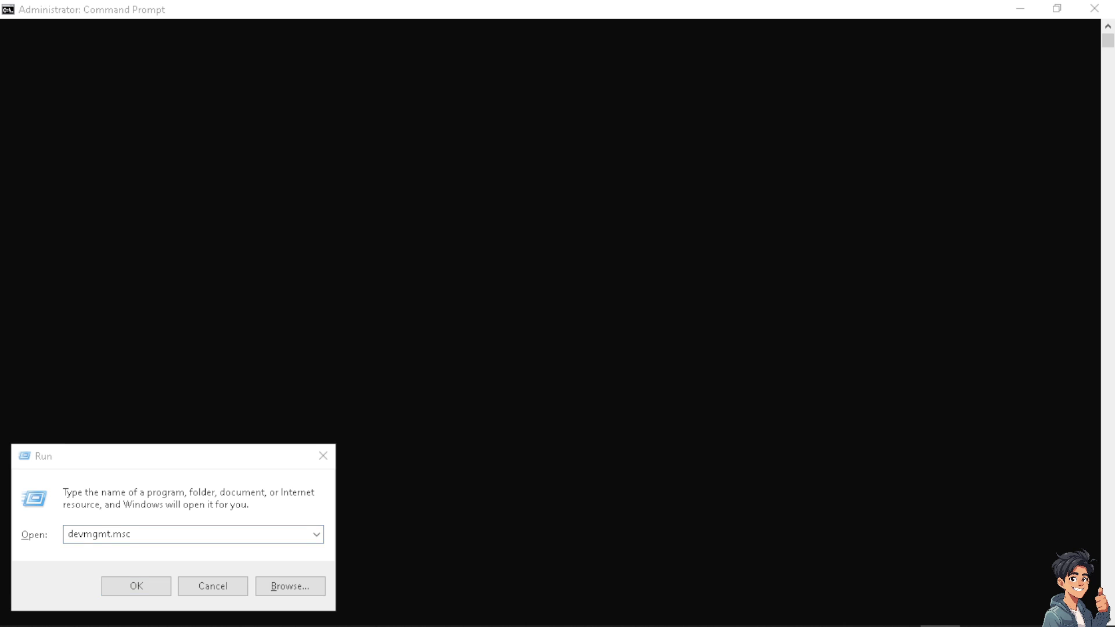
click(135, 586)
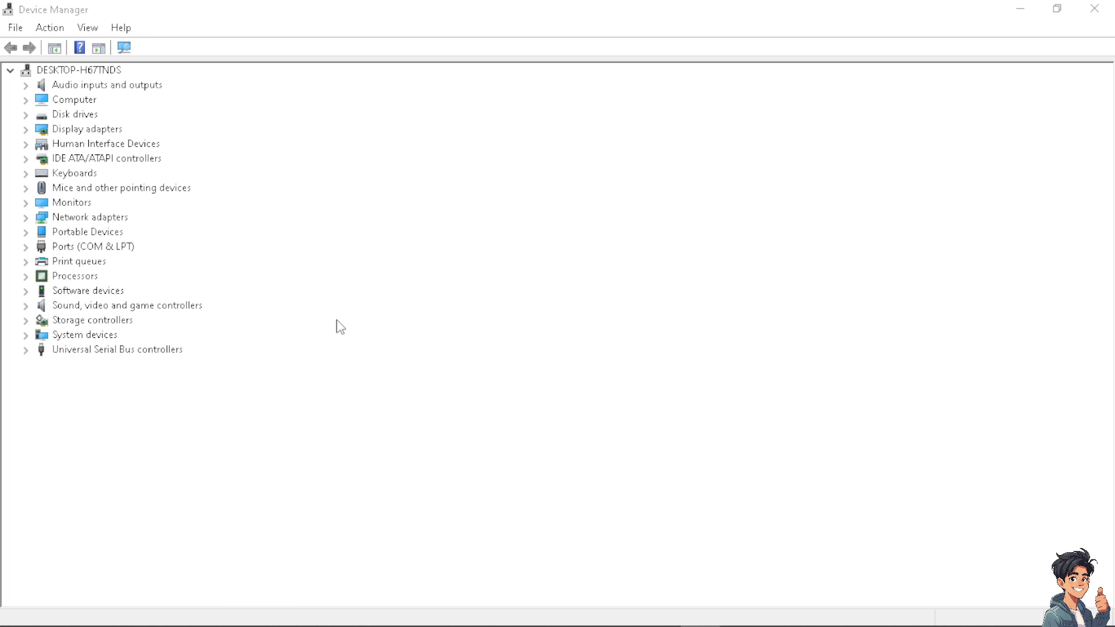
Step: Expand Network adapters and open the network adapter's context menu
click(26, 217)
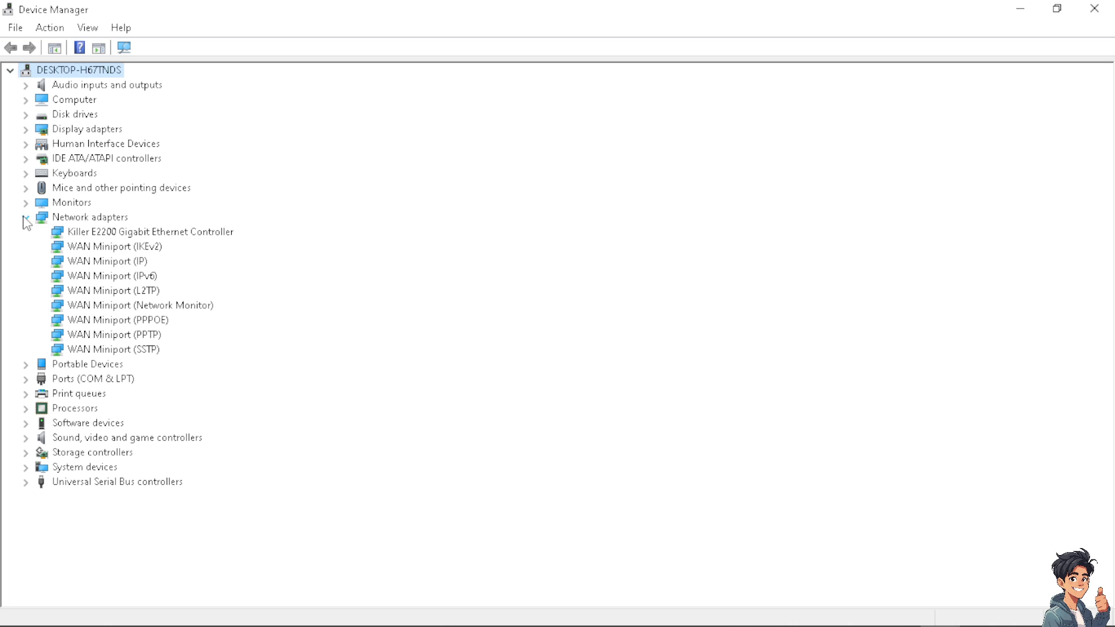
click(25, 217)
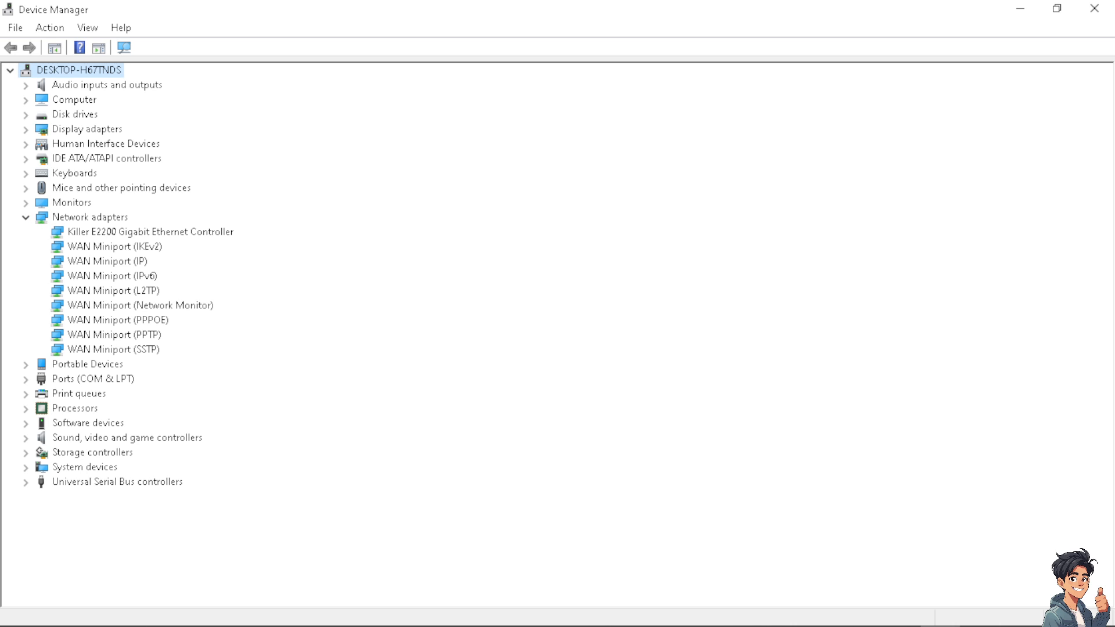
mouse_move(63, 369)
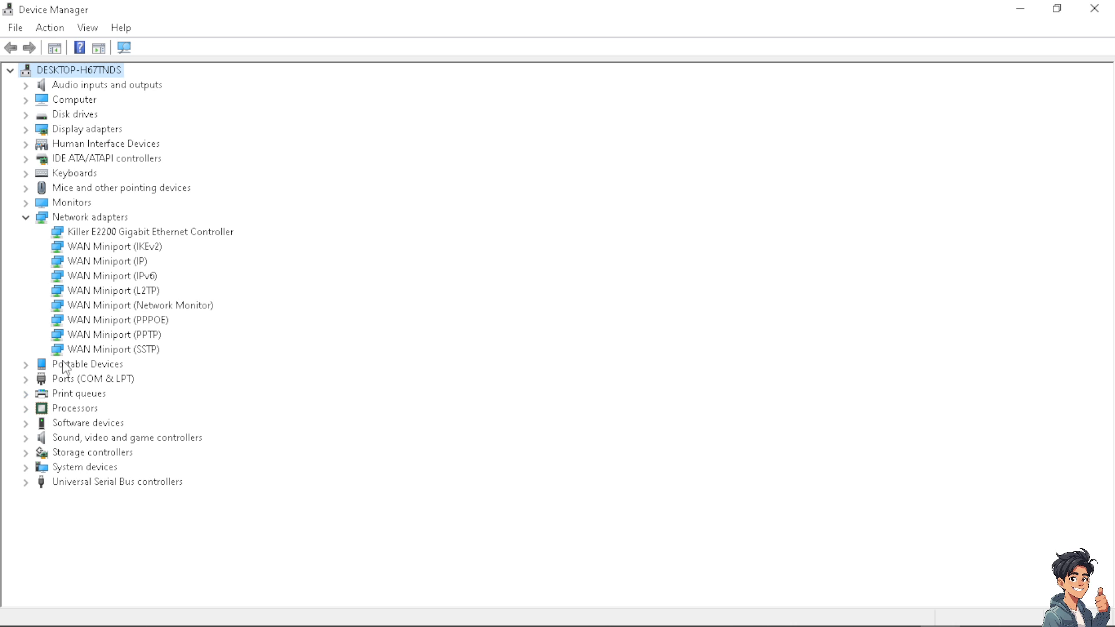
right_click(89, 217)
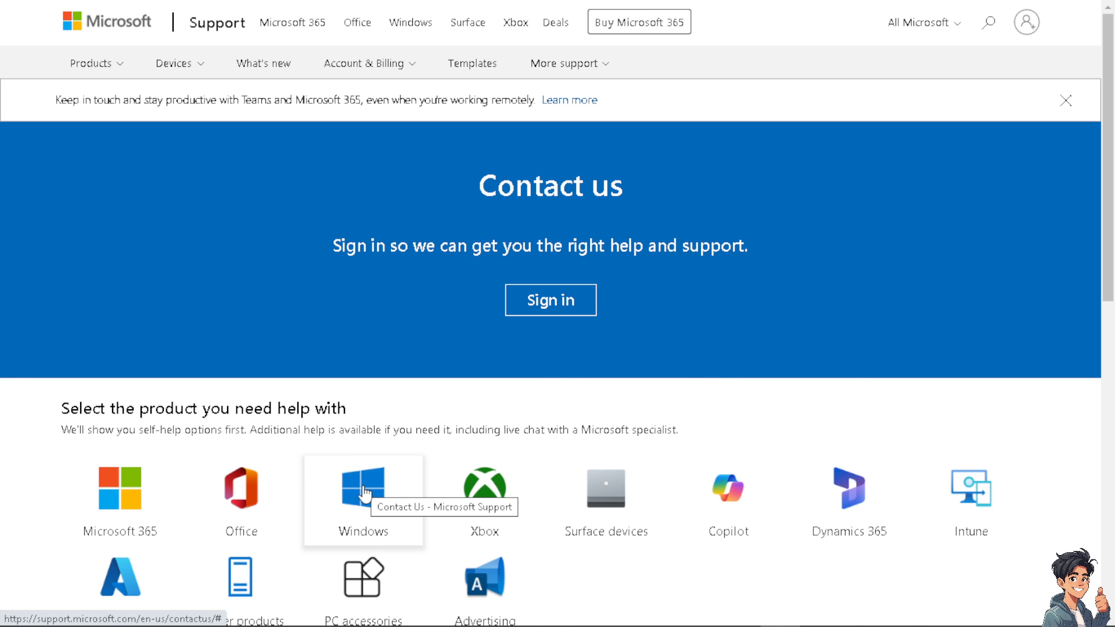
Step: Choose Windows from the Contact us product list
click(363, 489)
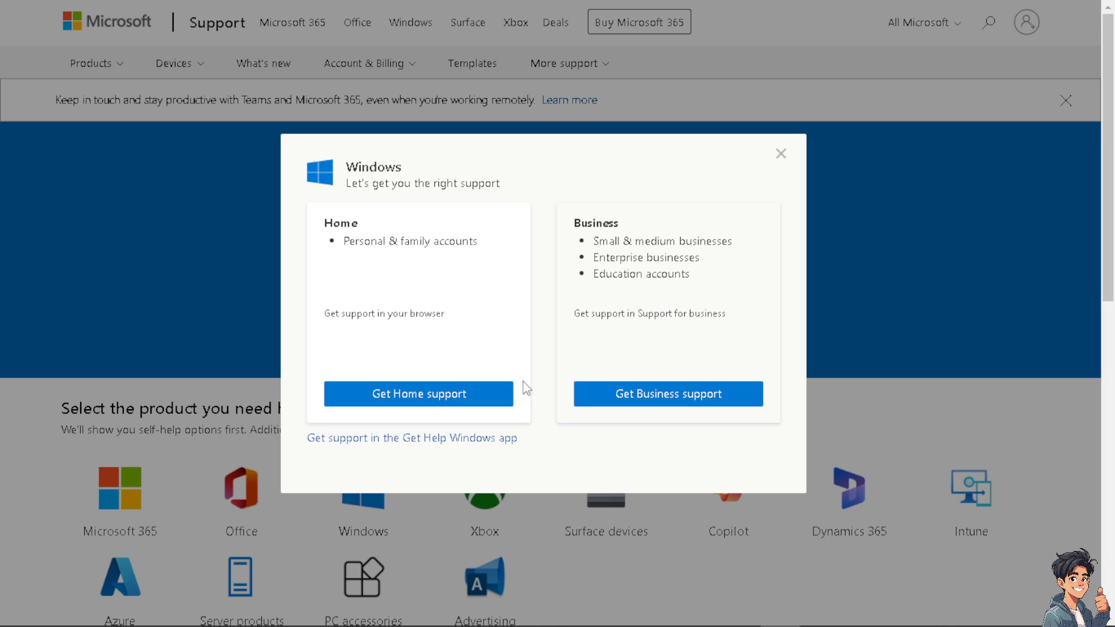
mouse_move(532, 370)
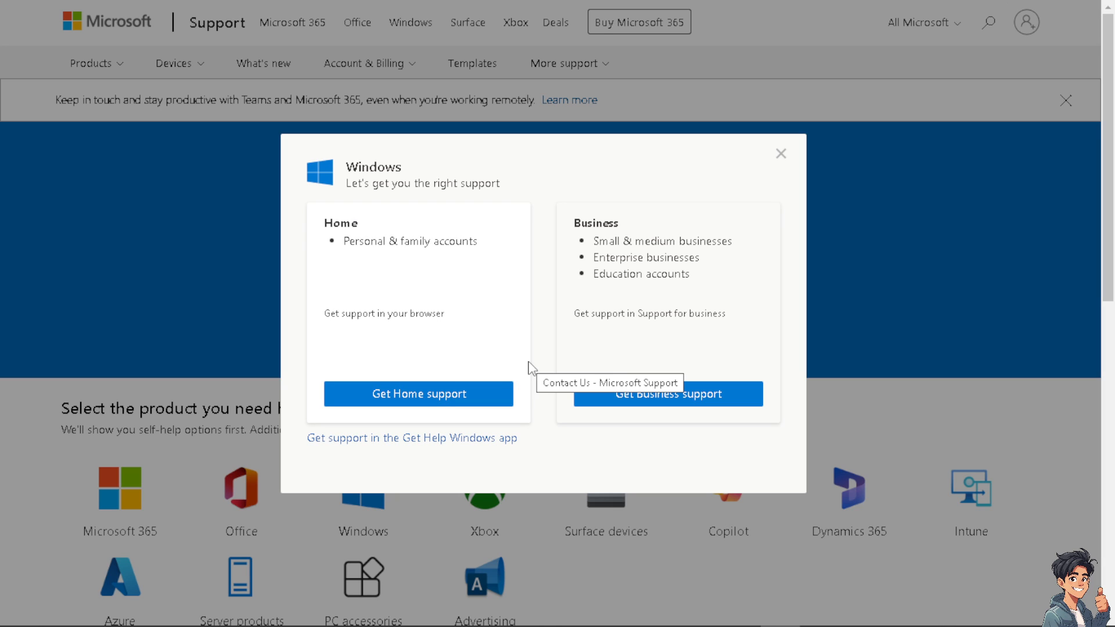